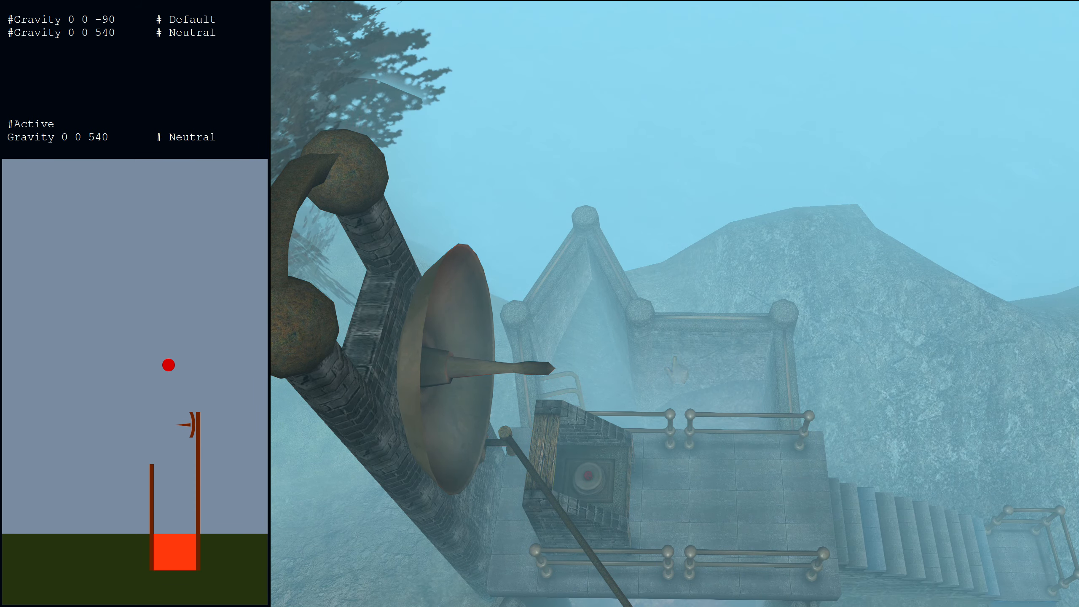
# Let the view drift down from above the island into the lava chasm under gravity 0 0 540.
pyautogui.click(66, 137)
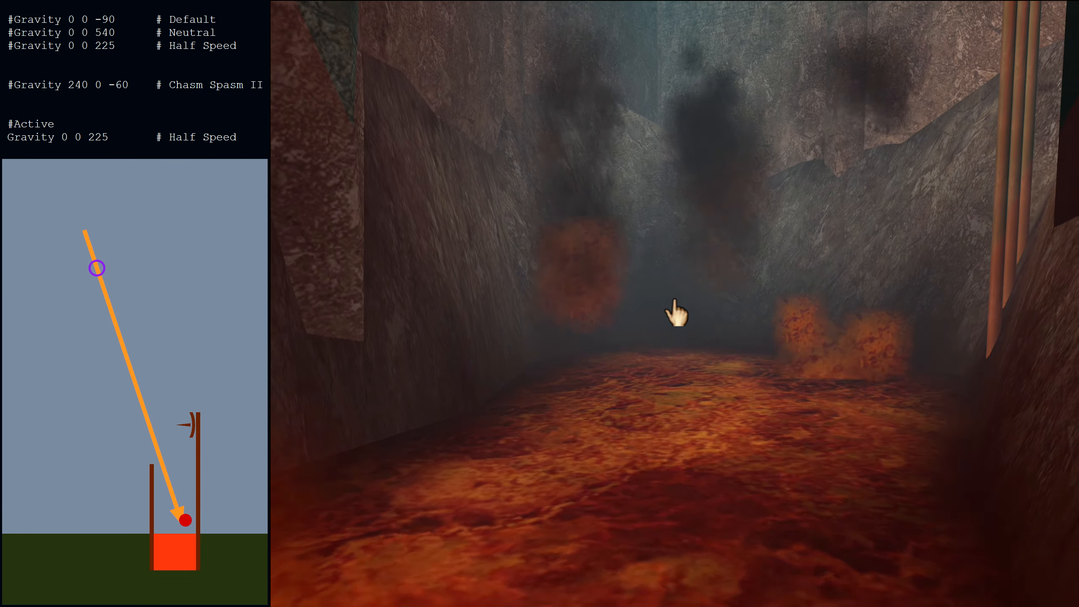
# Bring up the New/Quit/Resume menu with save slots after switching to the Gentle Fall preset.
pyautogui.press('Escape')
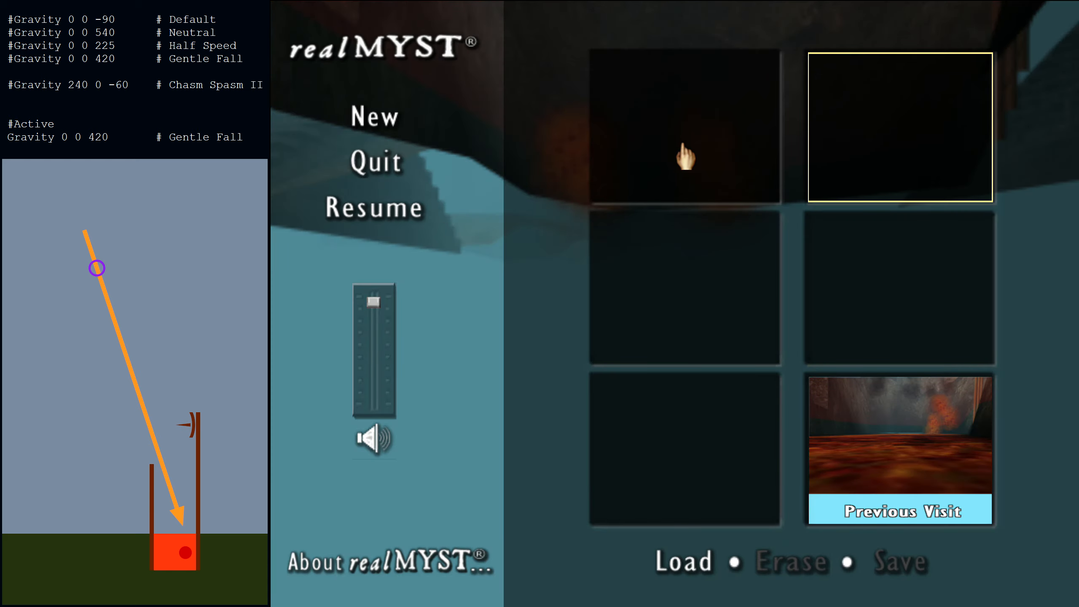
# Save the lava-pit position into an empty slot with the CS II Reverse preset active.
pyautogui.click(899, 562)
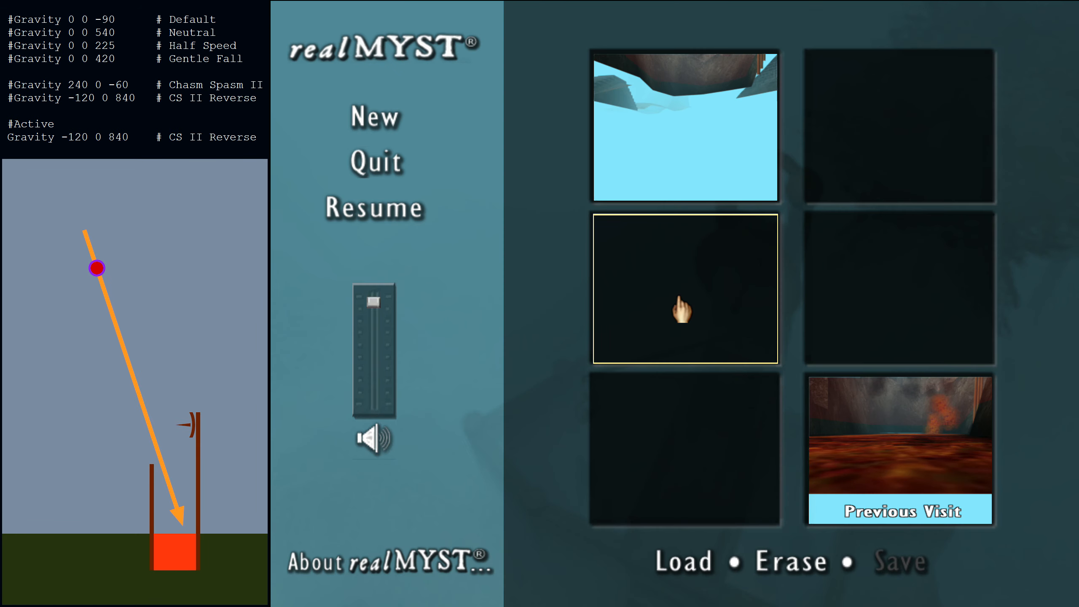
pyautogui.click(899, 562)
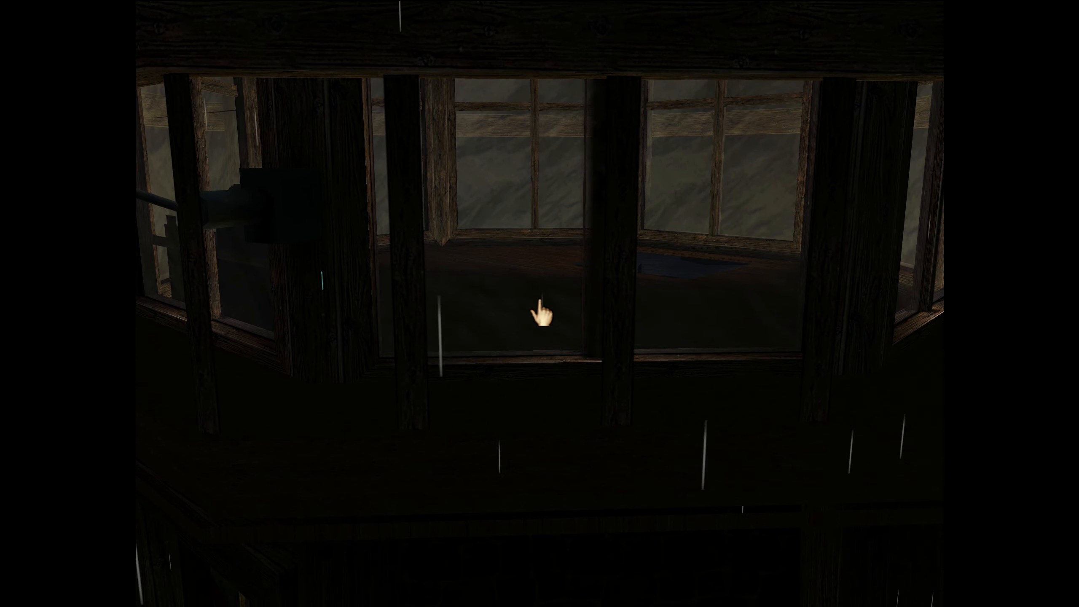
pyautogui.moveTo(542, 314)
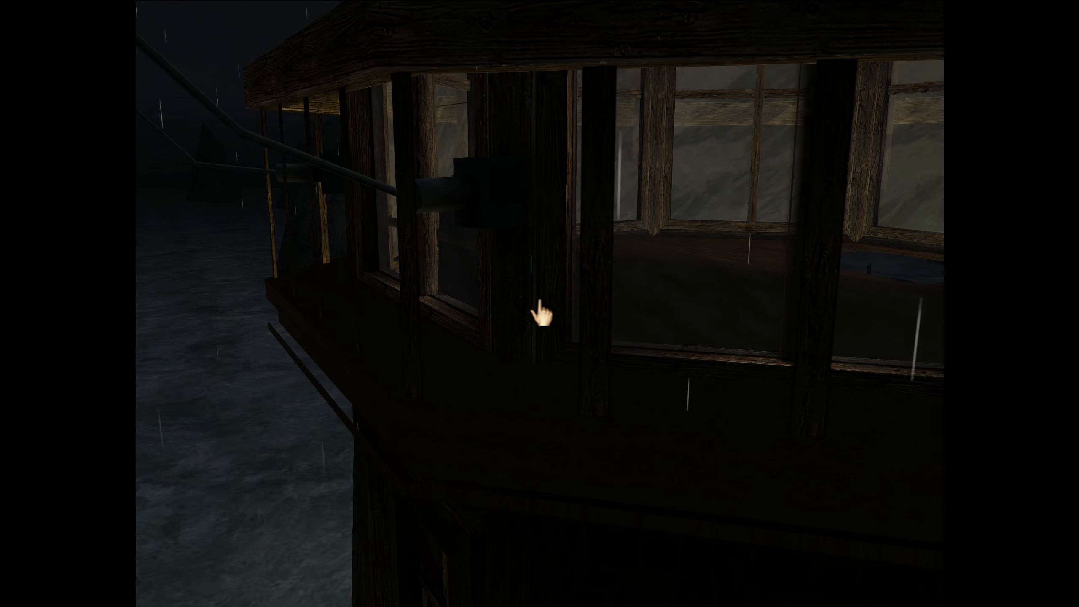